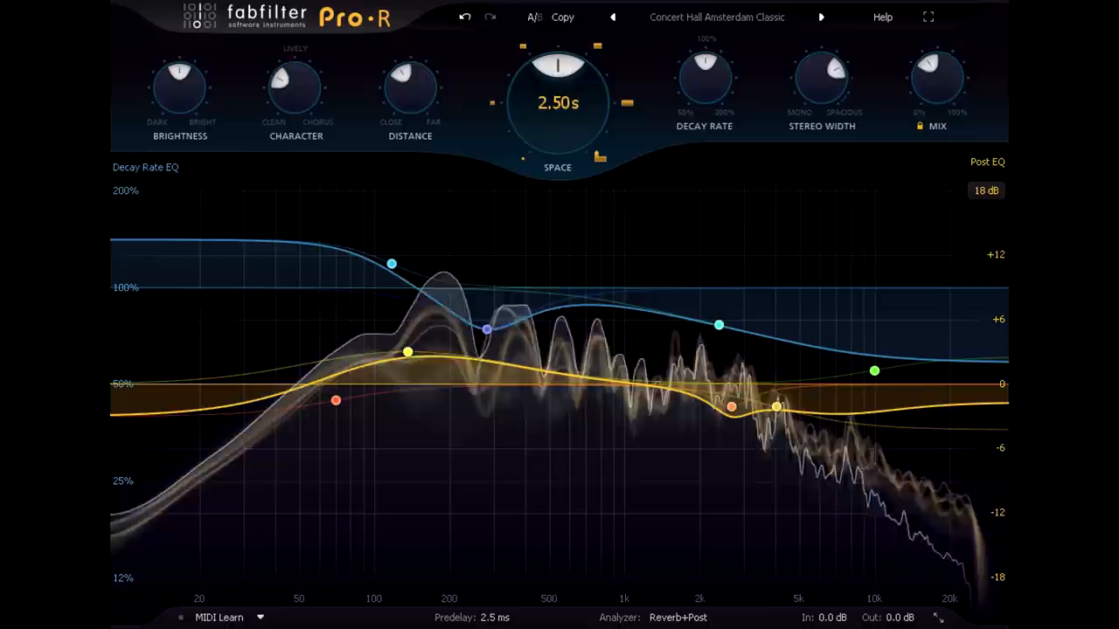
- Raise the Concert Hall Amsterdam Classic wet mix and reshape the low Decay Rate EQ band
left_click_drag(937, 76, 937, 96)
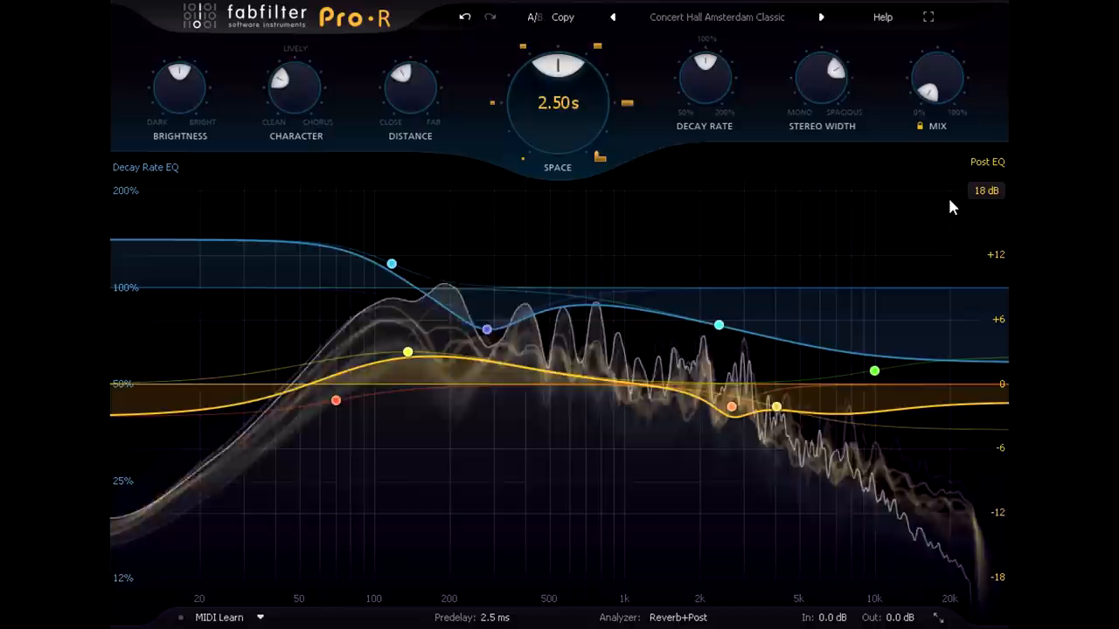
left_click(461, 19)
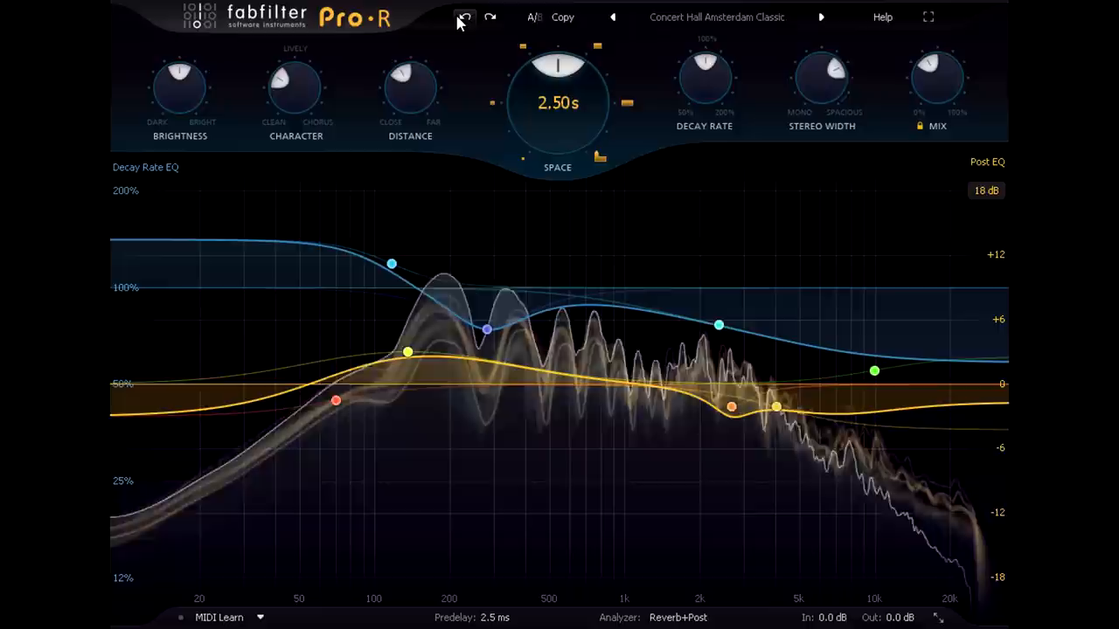
left_click_drag(874, 372, 948, 361)
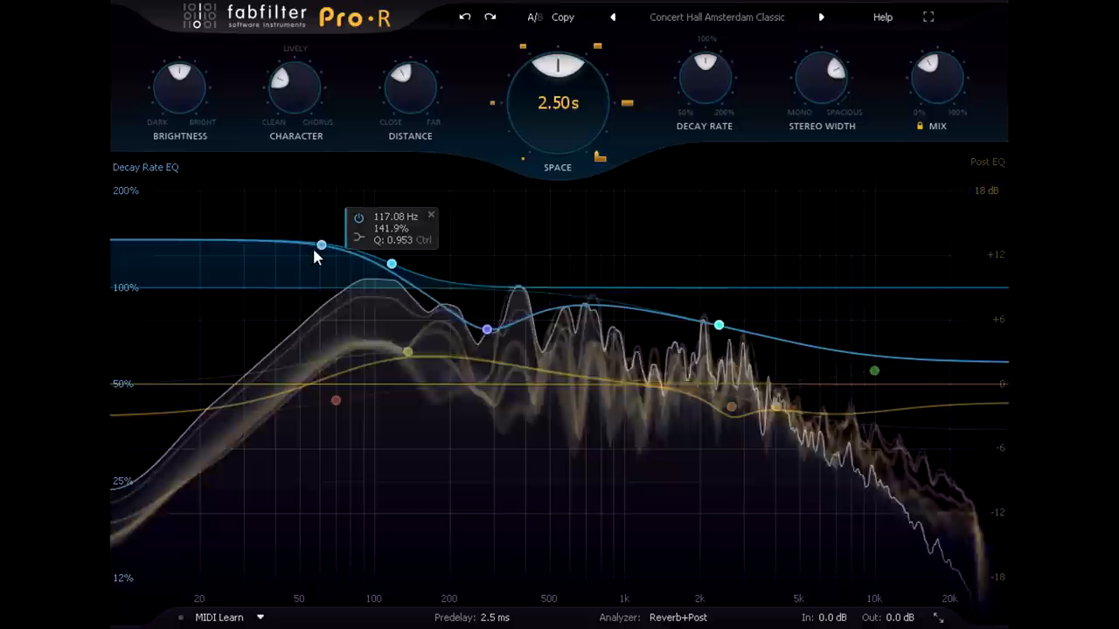
left_click_drag(320, 245, 373, 262)
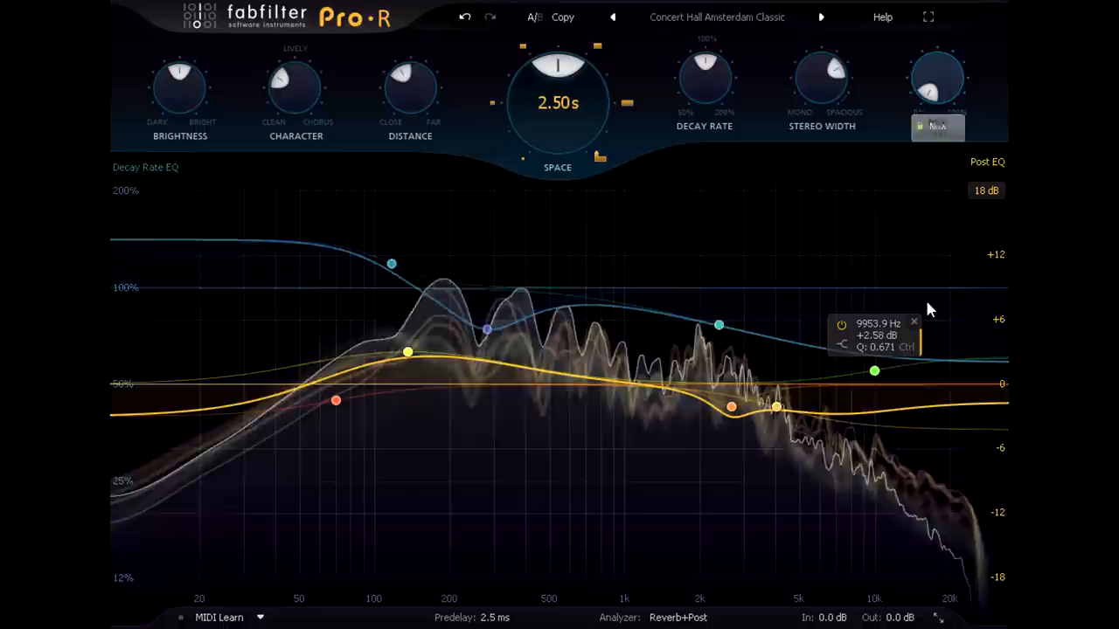
left_click(459, 19)
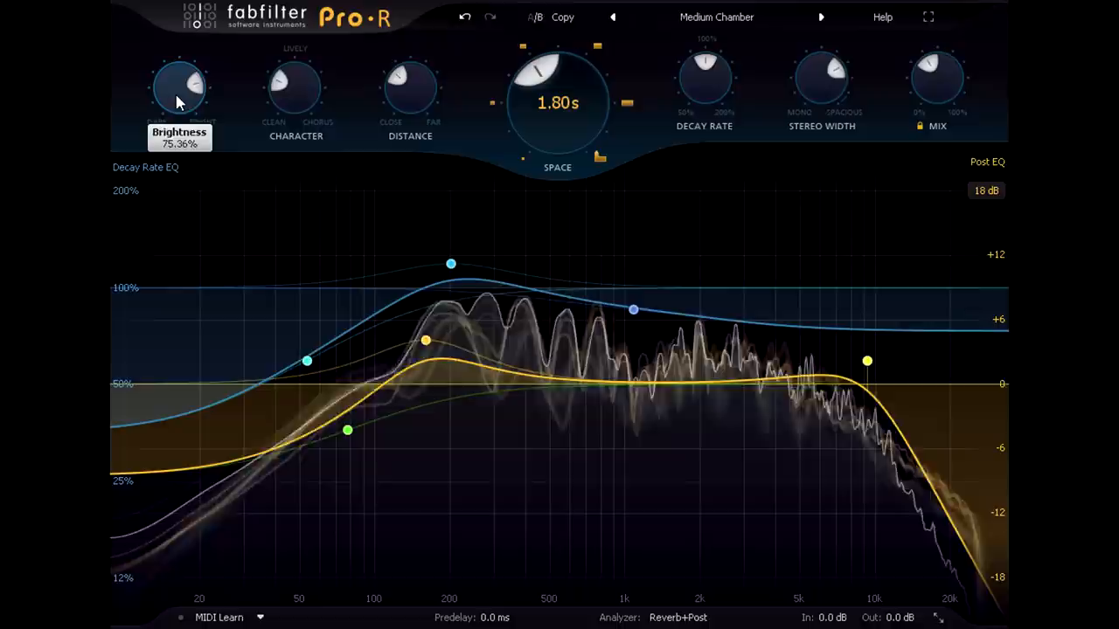
mouse_move(633, 310)
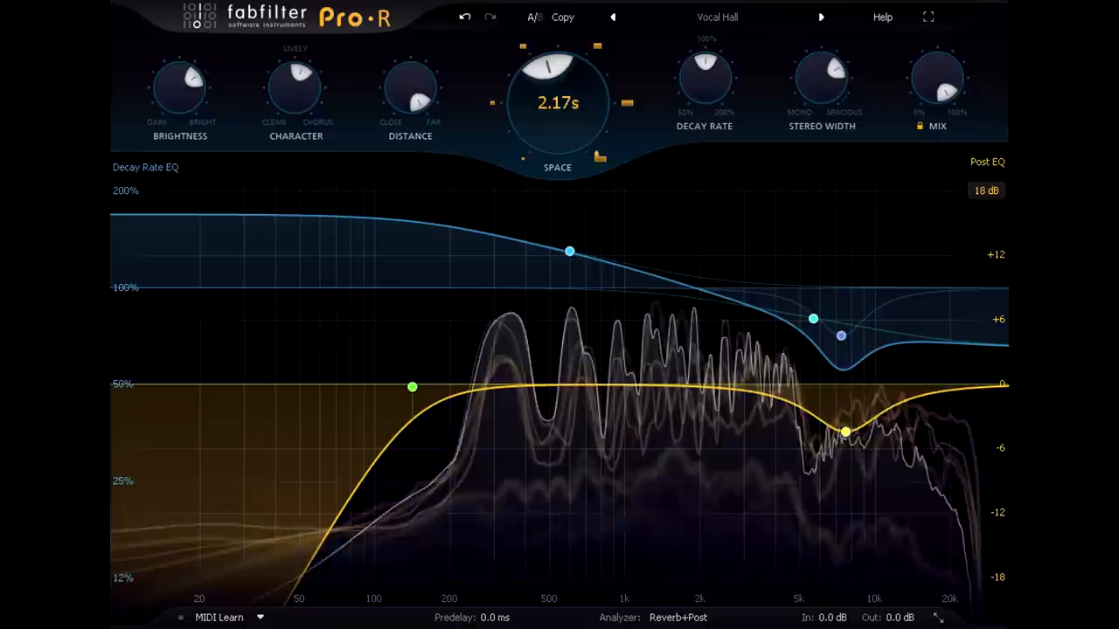
mouse_move(411, 79)
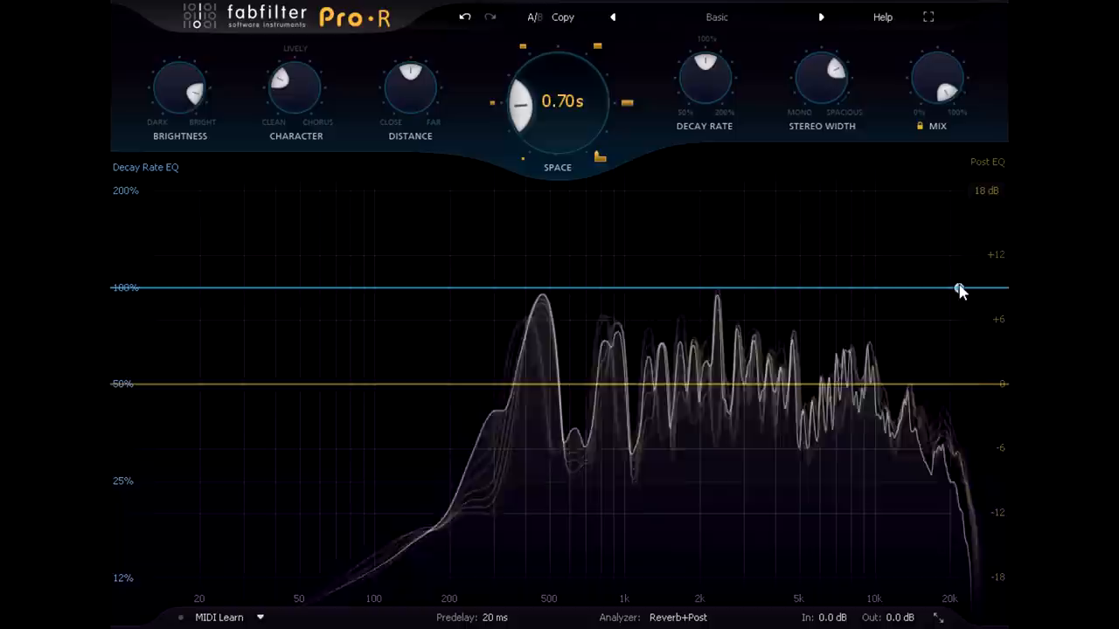
- Lengthen high-frequency decay with a Decay Rate EQ shelf above about 2.5 kHz
left_click_drag(959, 288, 732, 243)
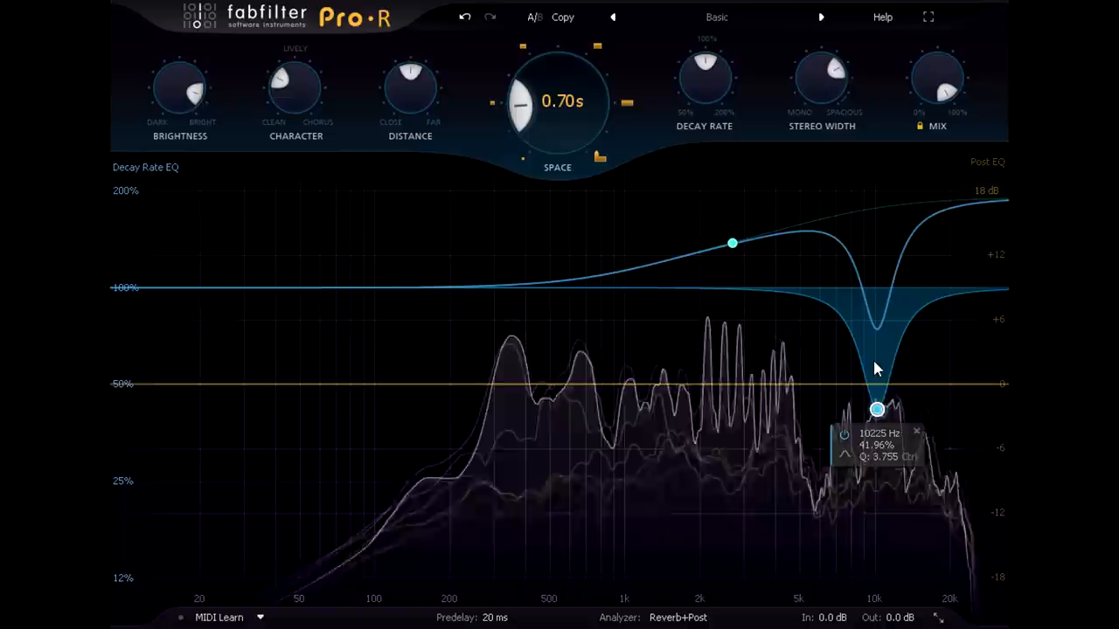
- Move the decay notch to 9335 Hz and add a Post EQ bell there at -6.61 dB, Q 1.686
left_click_drag(876, 409, 867, 427)
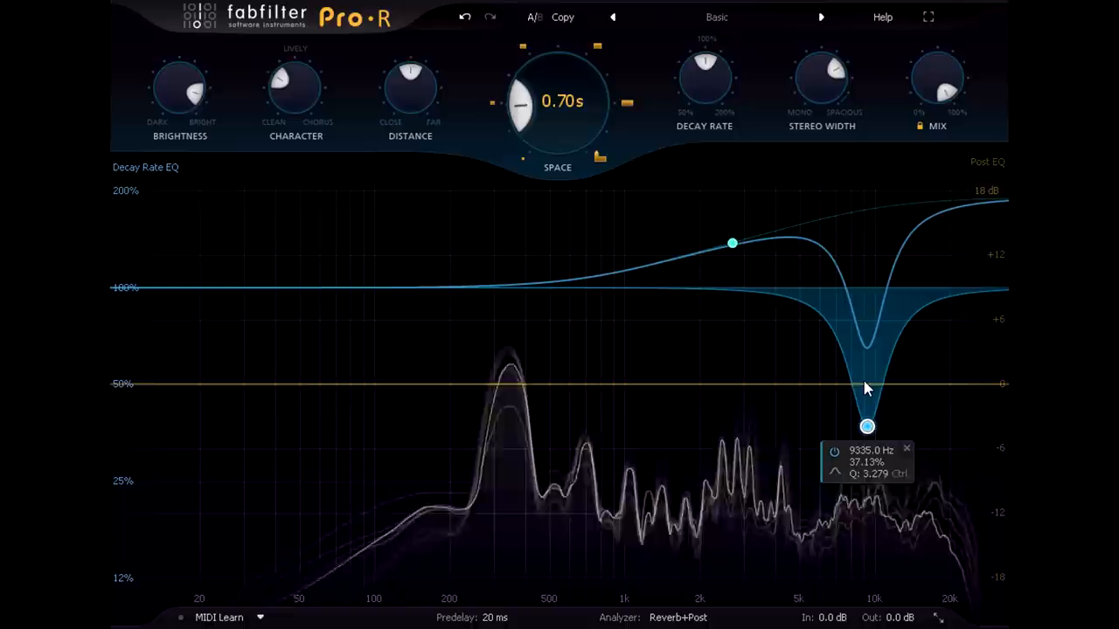
left_click_drag(866, 426, 866, 455)
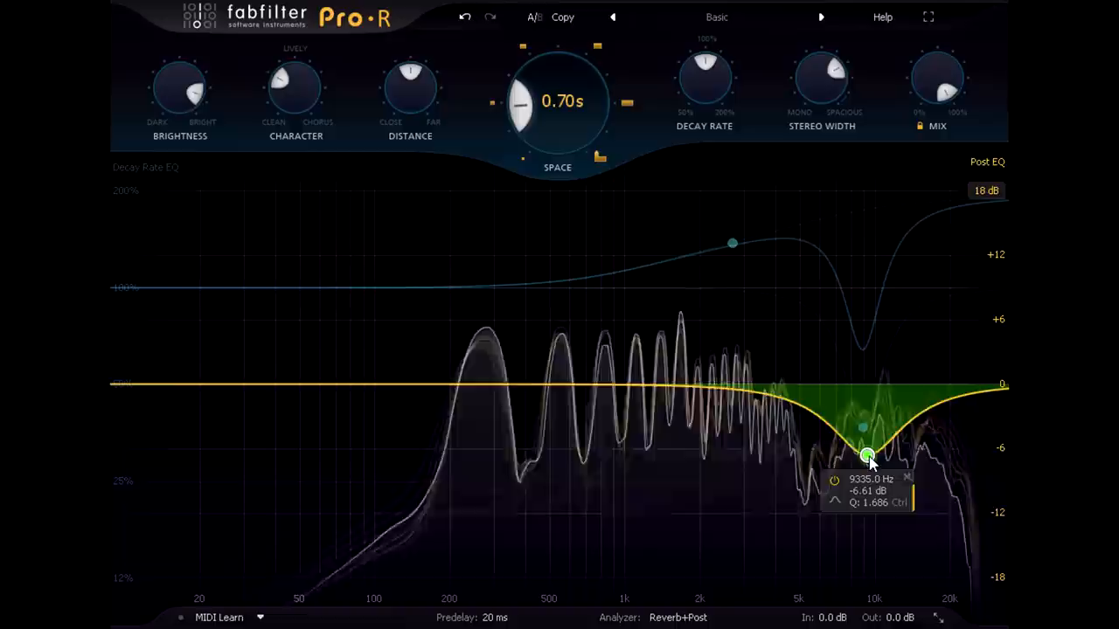
left_click_drag(868, 455, 869, 451)
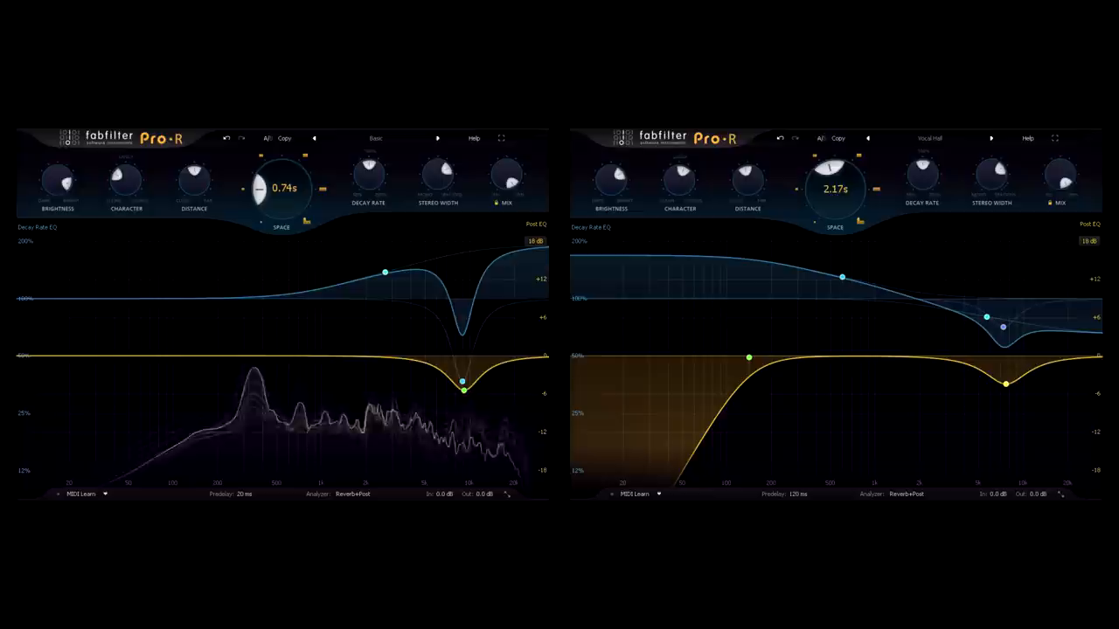
left_click_drag(281, 188, 282, 162)
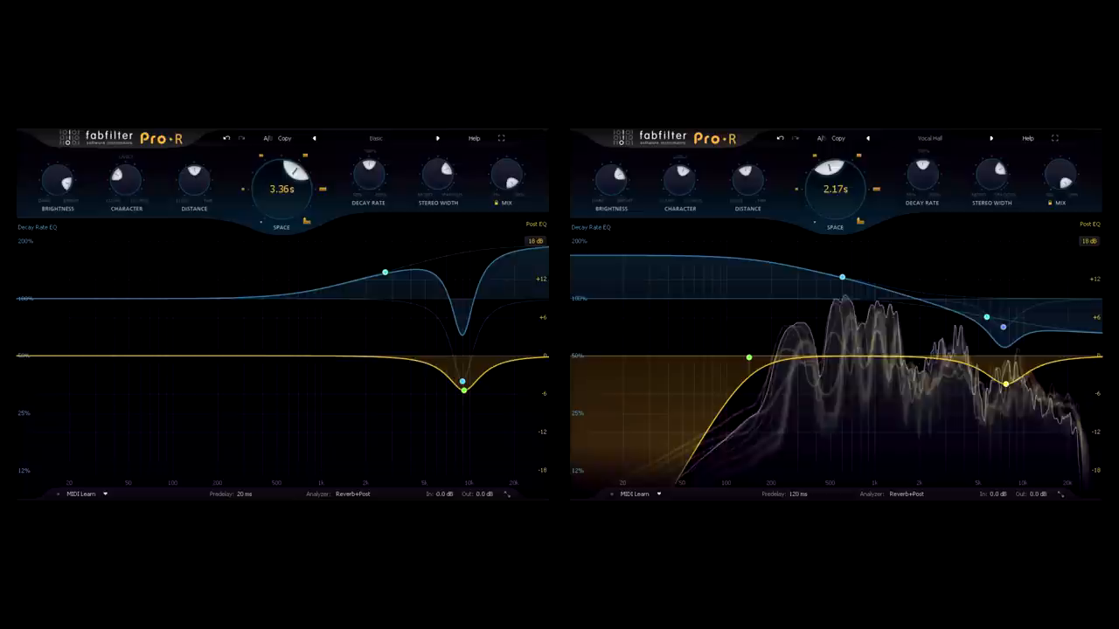
left_click_drag(281, 175, 281, 201)
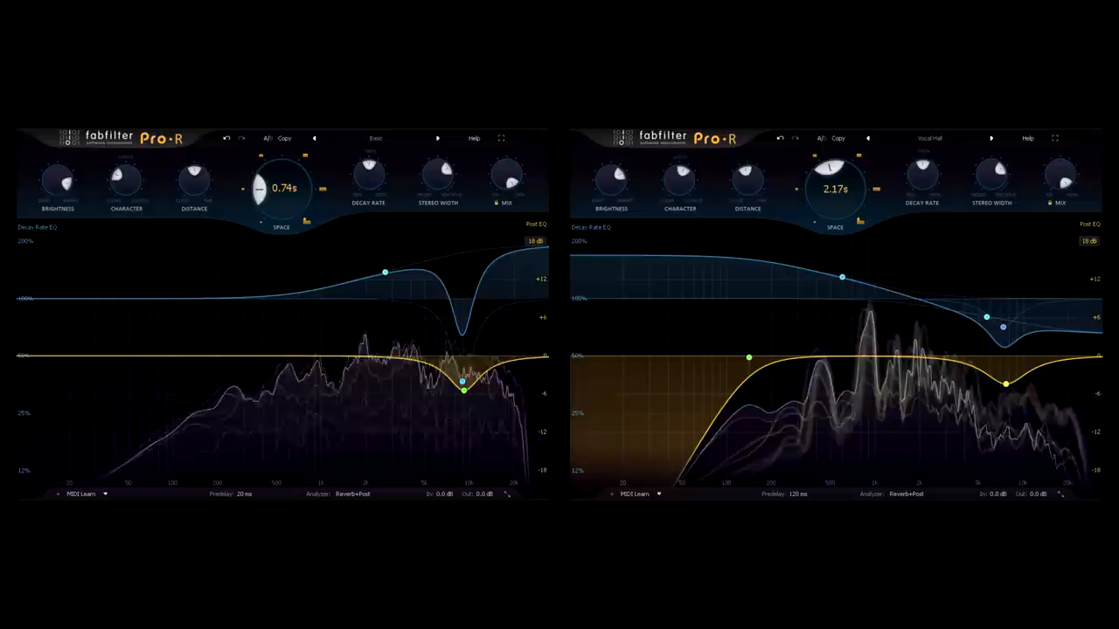